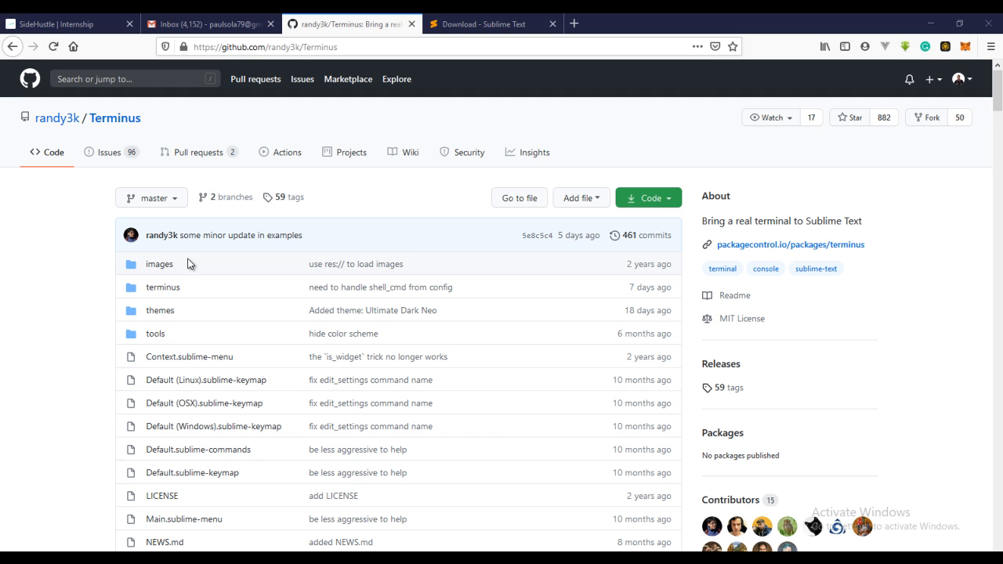
# - Switch to the Sublime Text download page in Firefox
pyautogui.click(486, 24)
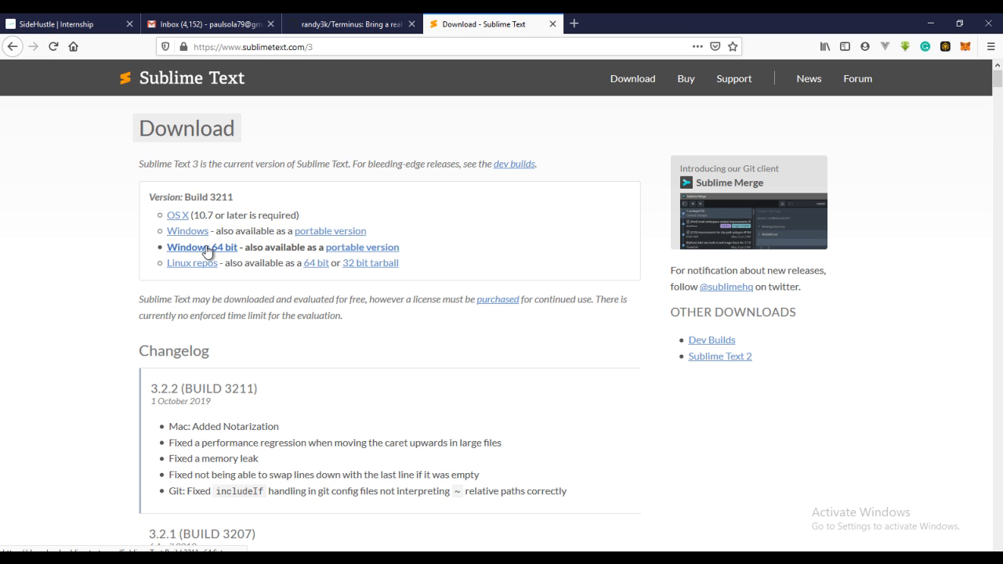
# - Download the Windows 64-bit Sublime Text Build 3211 installer through Internet Download Manager
pyautogui.click(200, 248)
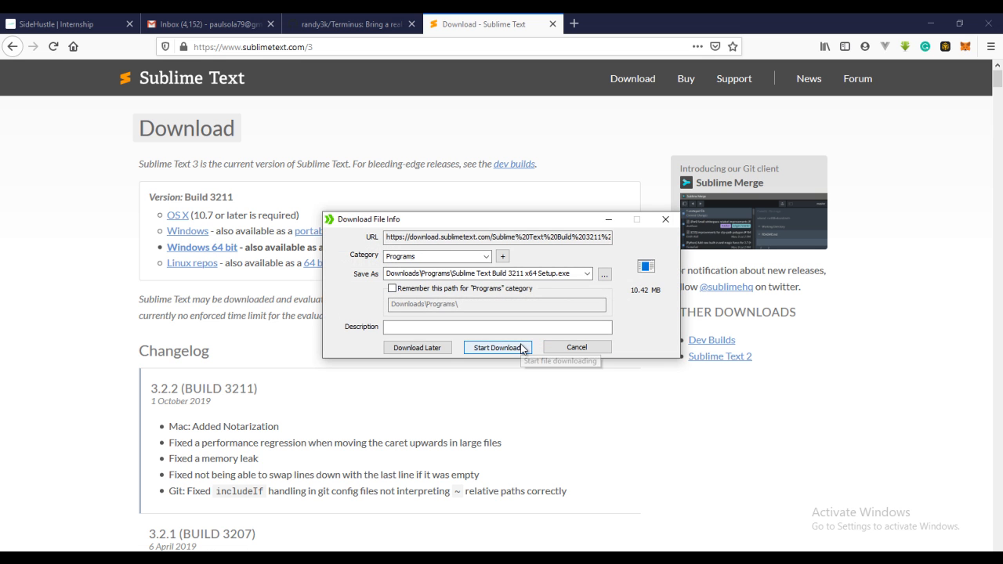
pyautogui.click(499, 348)
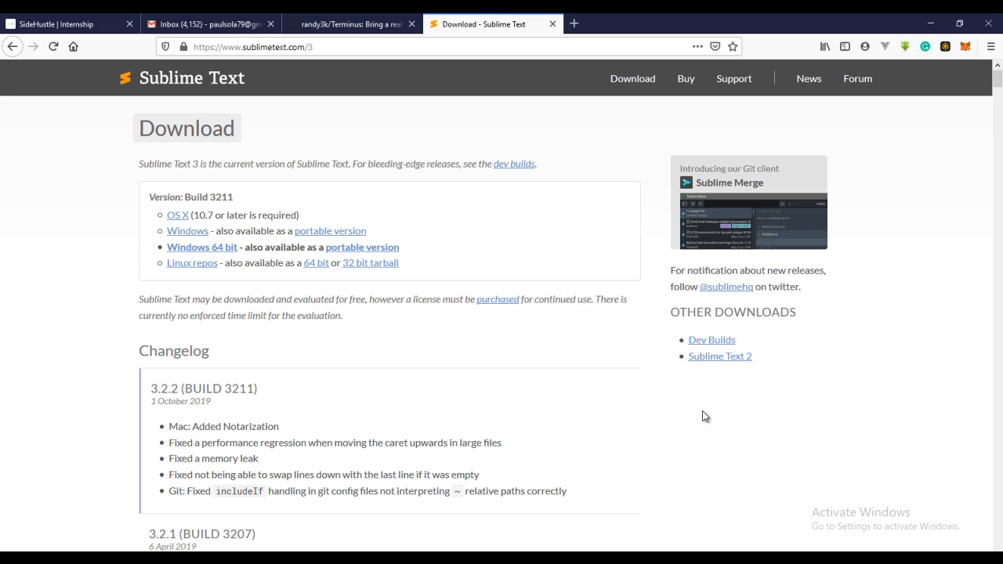
pyautogui.moveTo(802, 329)
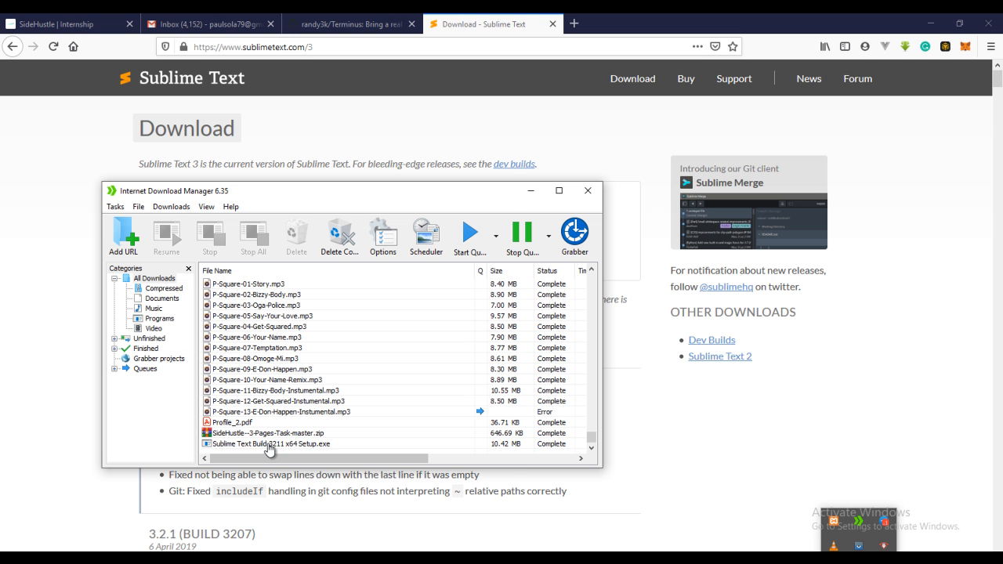
# - Run the Sublime Text 3 setup with the default folder through Finish, then close the file details
pyautogui.doubleClick(270, 443)
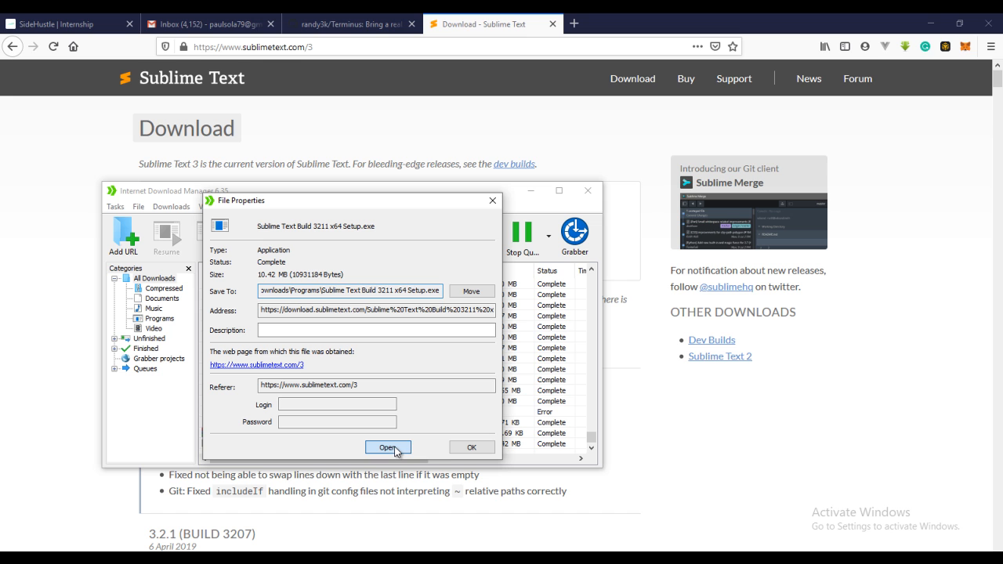
pyautogui.click(389, 448)
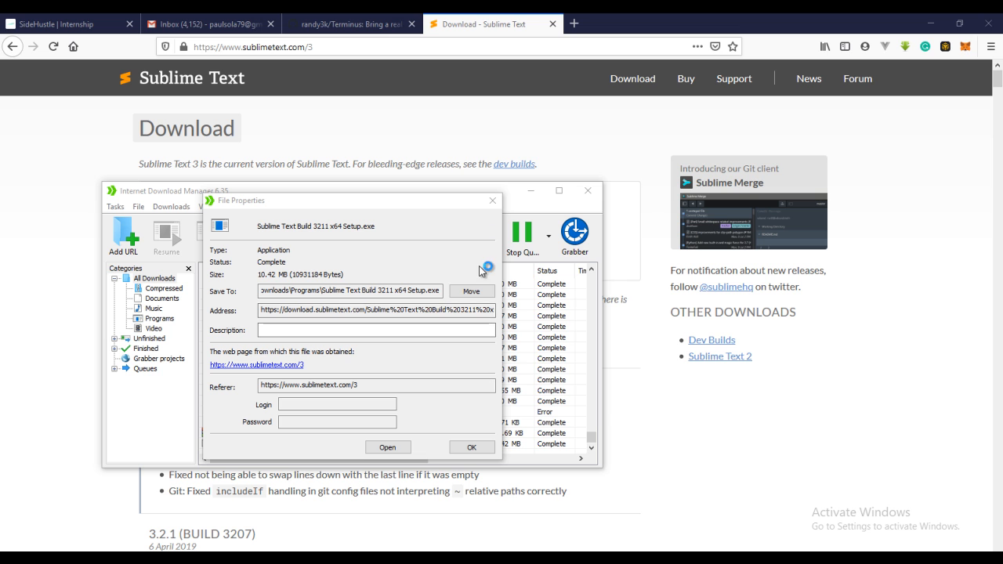
pyautogui.click(387, 447)
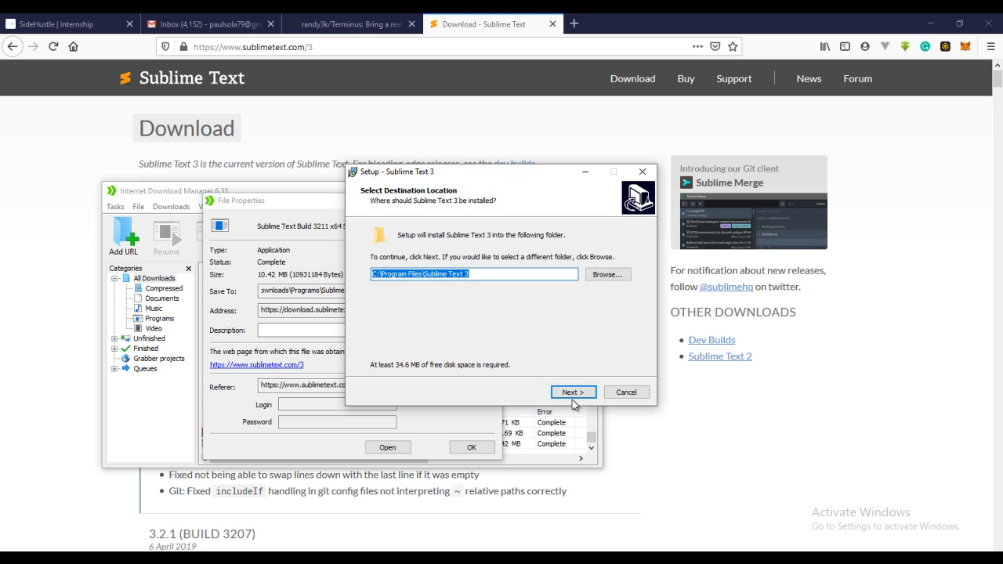
pyautogui.click(574, 392)
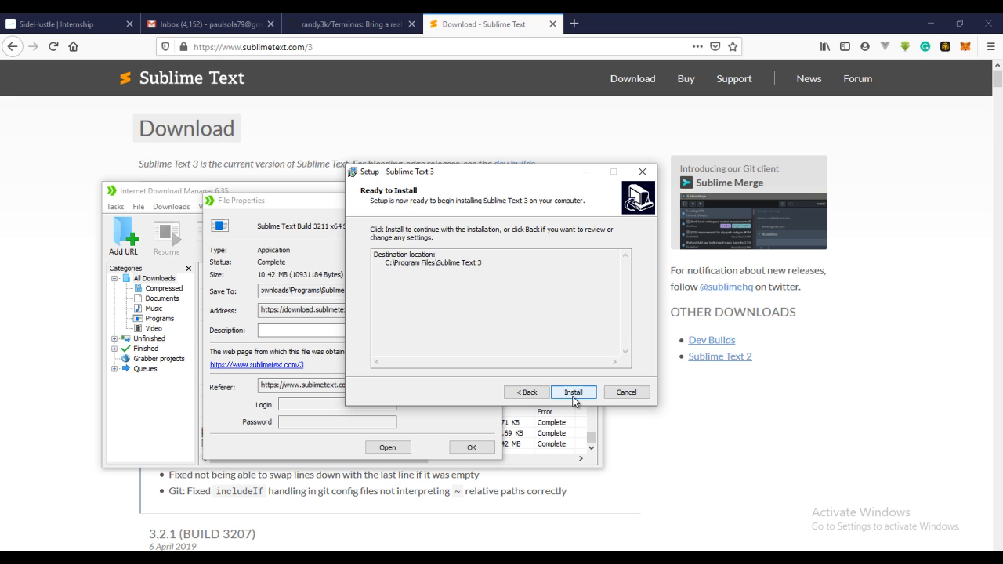
pyautogui.click(574, 391)
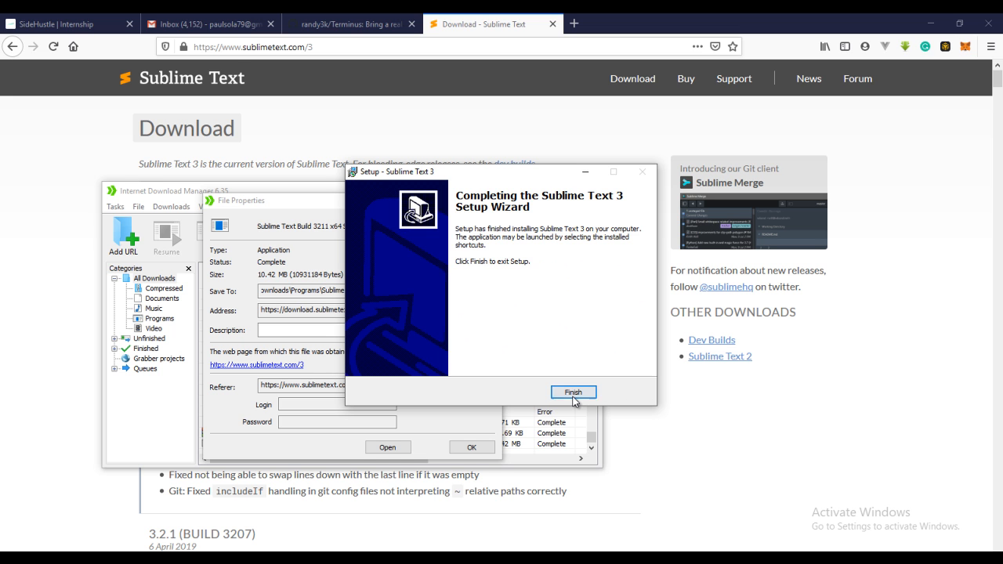
pyautogui.click(574, 392)
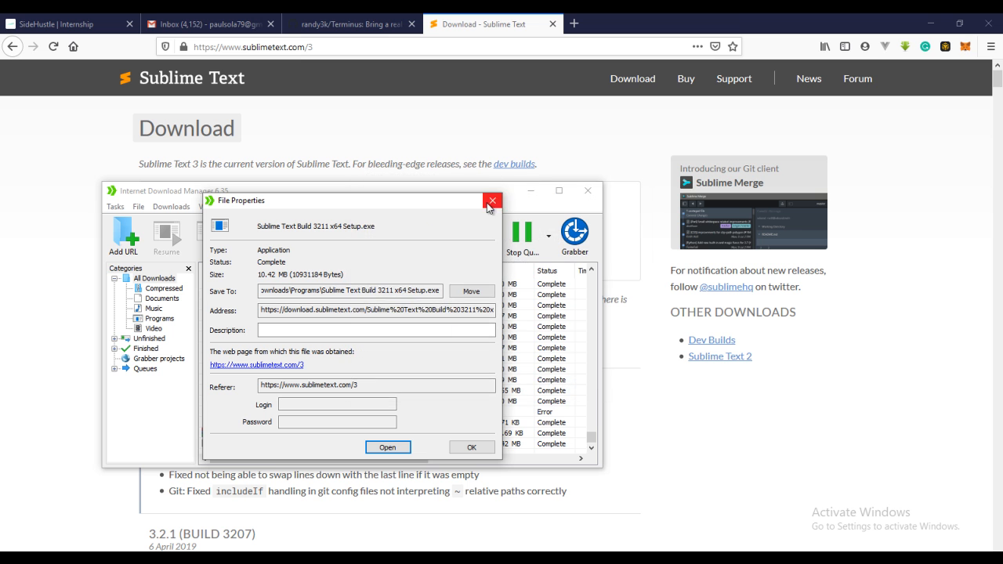
pyautogui.click(492, 201)
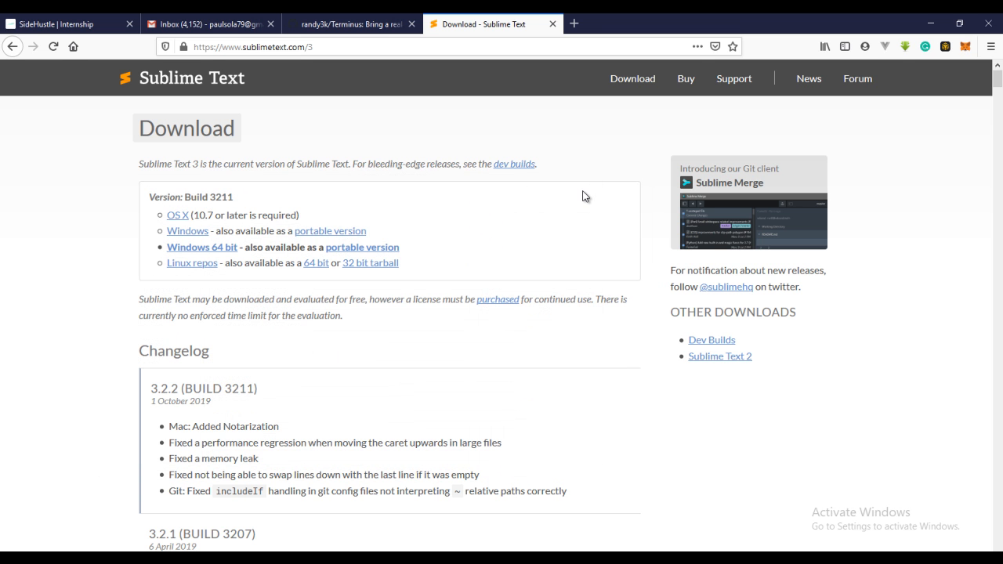
pyautogui.moveTo(24, 549)
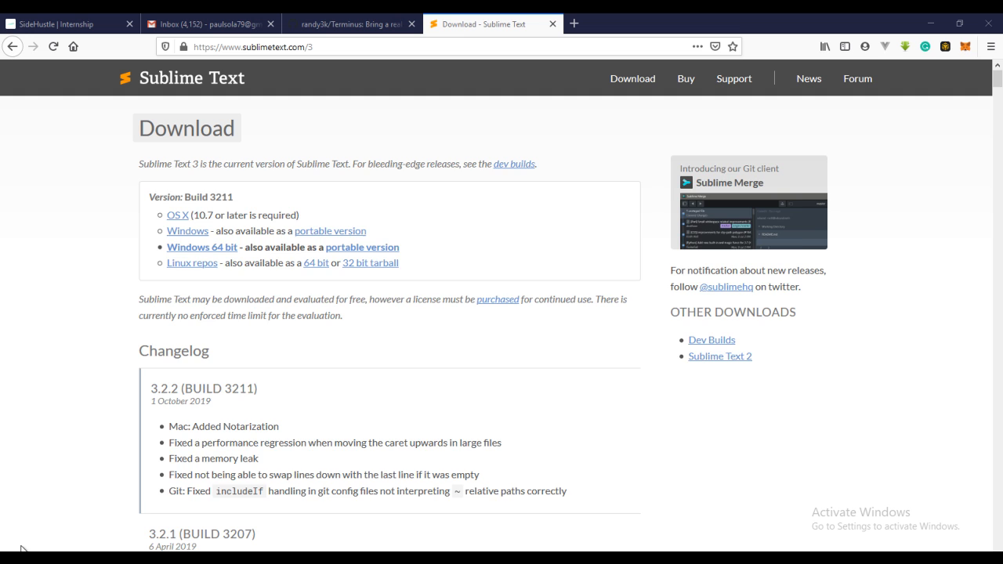
# - Return to the randy3k/Terminus GitHub repository page
pyautogui.click(9, 558)
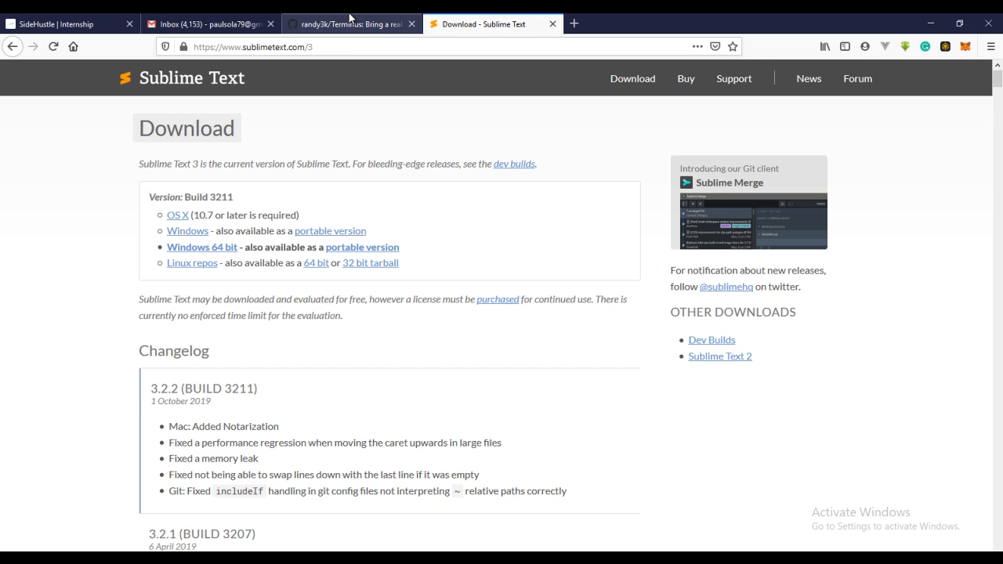
pyautogui.click(348, 23)
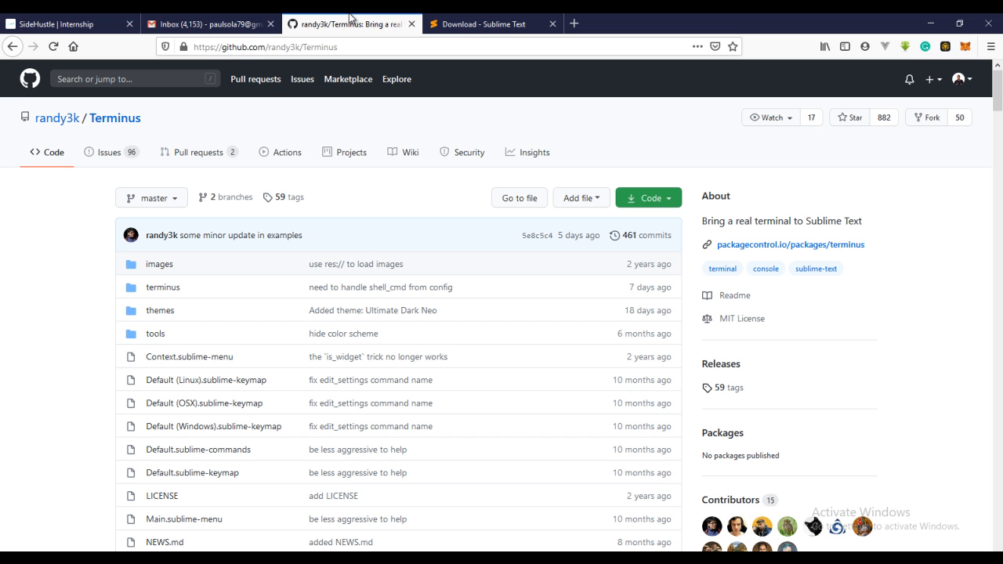
pyautogui.moveTo(342, 238)
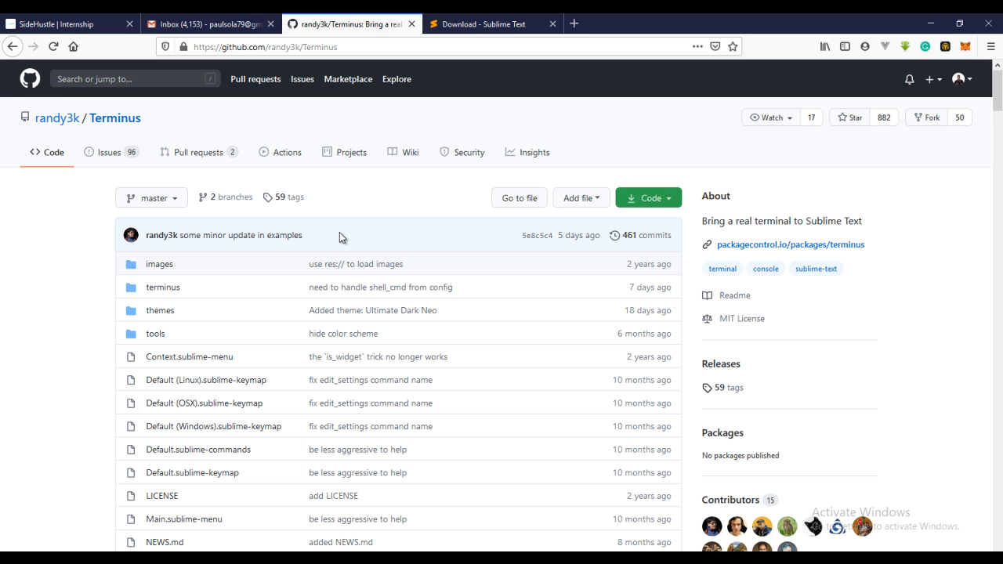
# - Scroll the Terminus README to Installation and select the word Terminus in the getting-started command
pyautogui.scroll(-3)
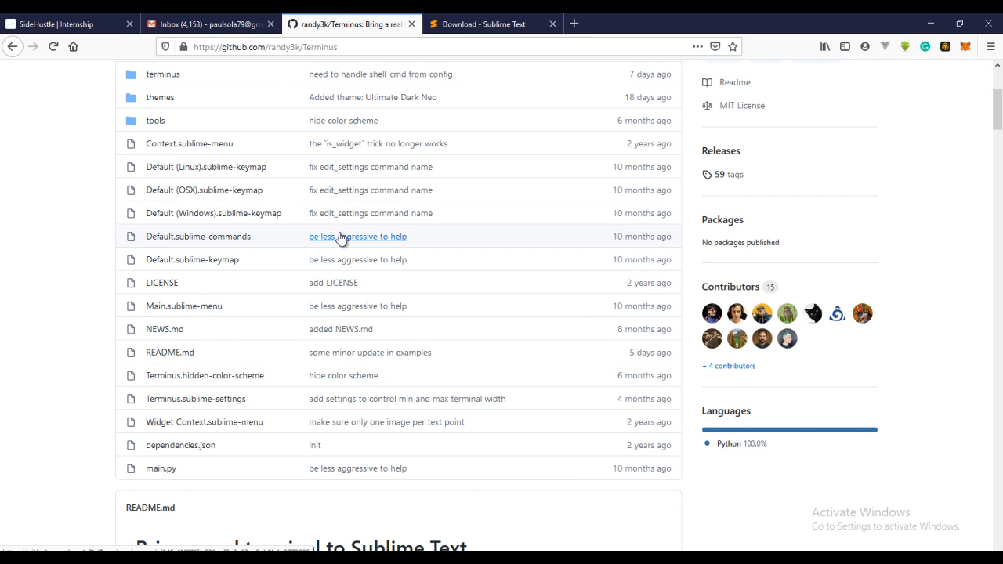
pyautogui.moveTo(341, 401)
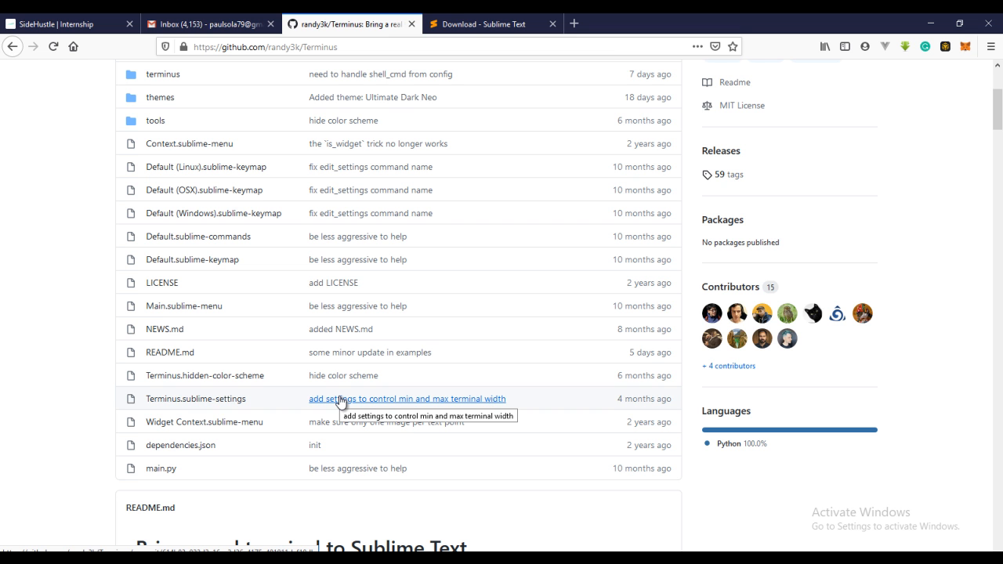
pyautogui.scroll(-3)
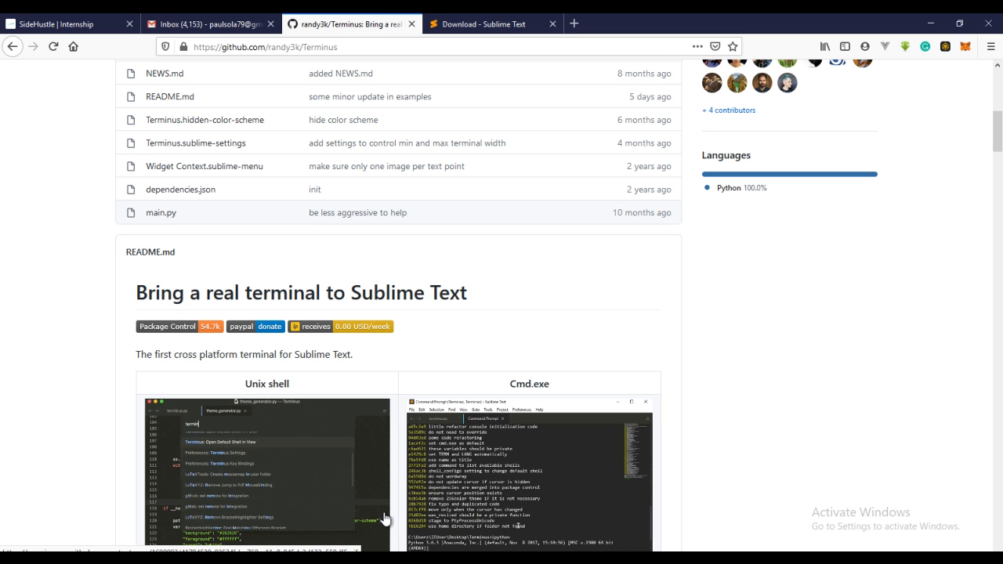
pyautogui.scroll(-3)
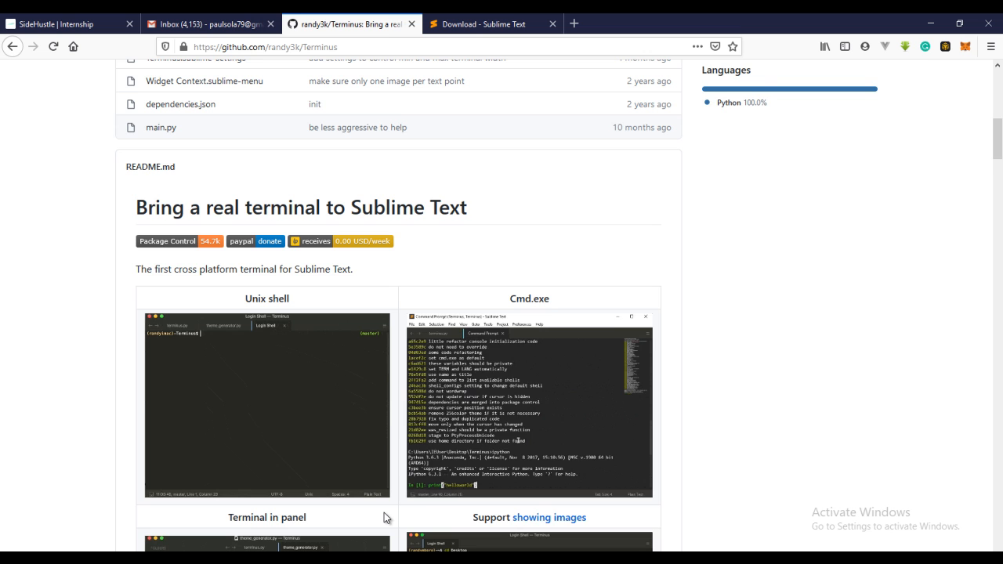
pyautogui.scroll(-3)
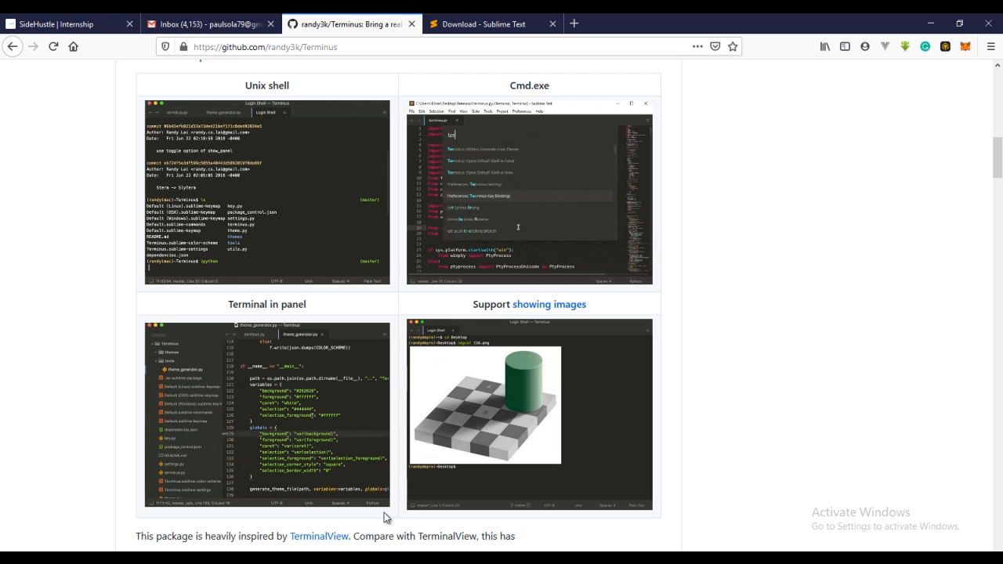
pyautogui.scroll(-3)
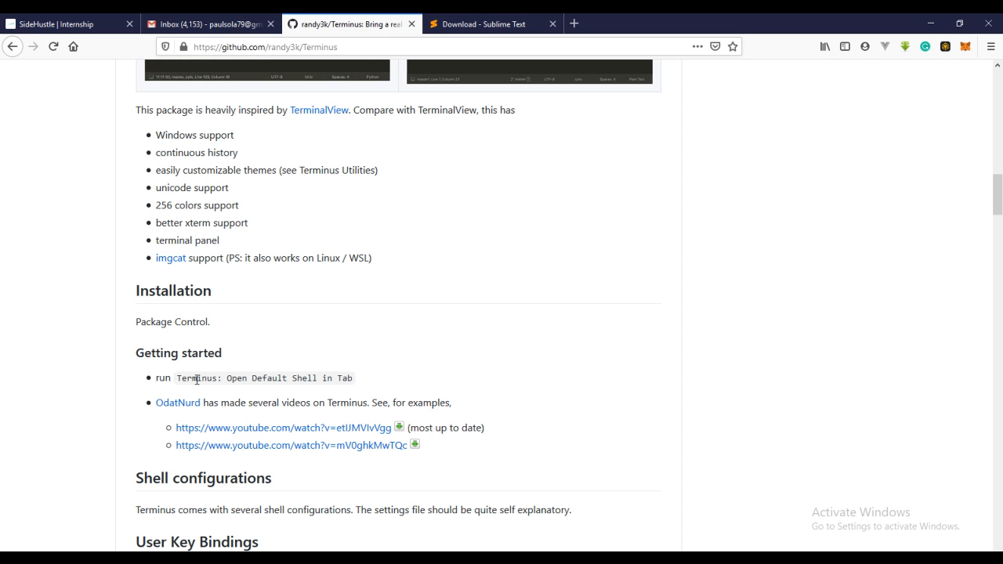
pyautogui.doubleClick(198, 378)
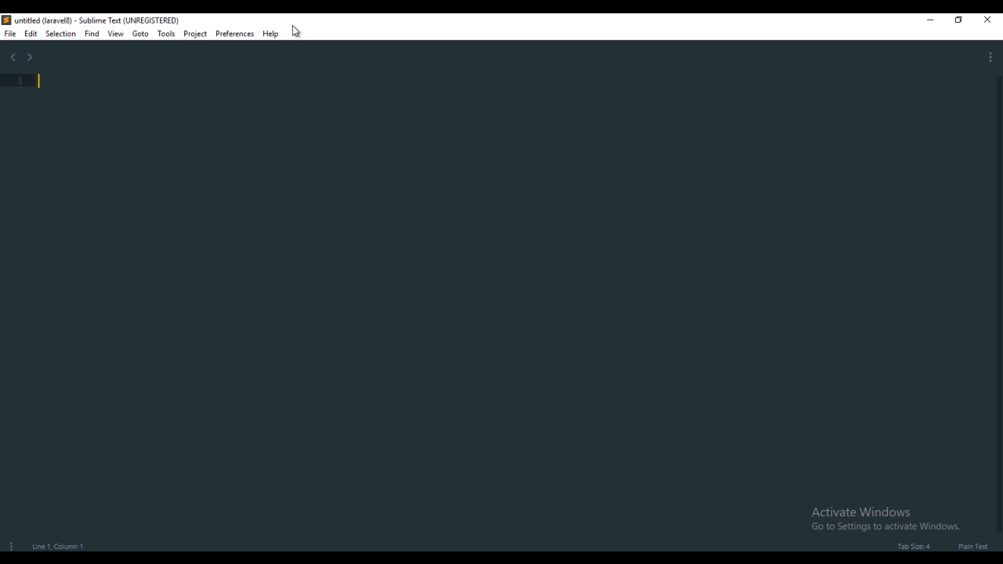
# - Install the Terminus package via Package Control's Install Package list, then reopen Preferences
pyautogui.click(235, 33)
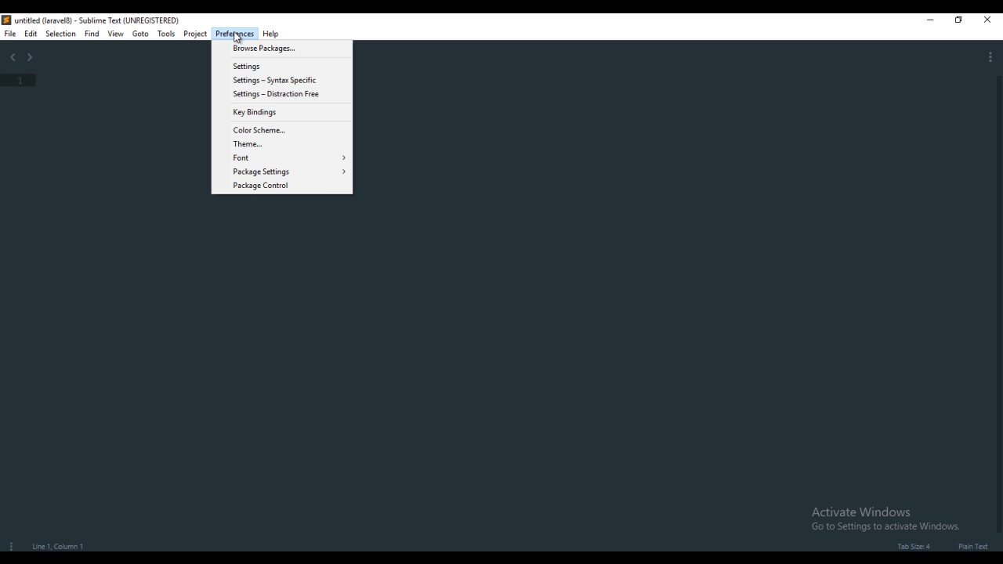
pyautogui.click(260, 185)
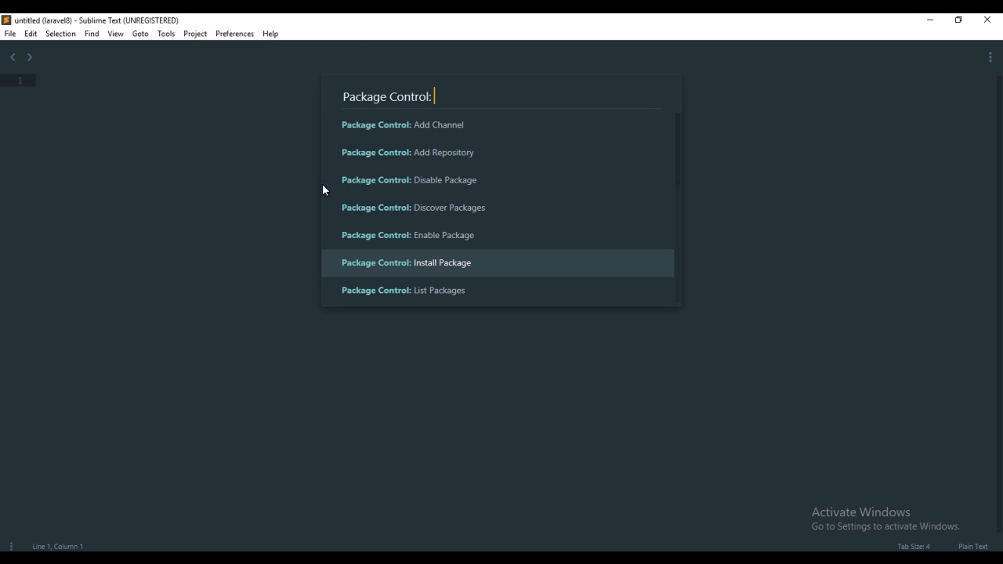
pyautogui.moveTo(451, 276)
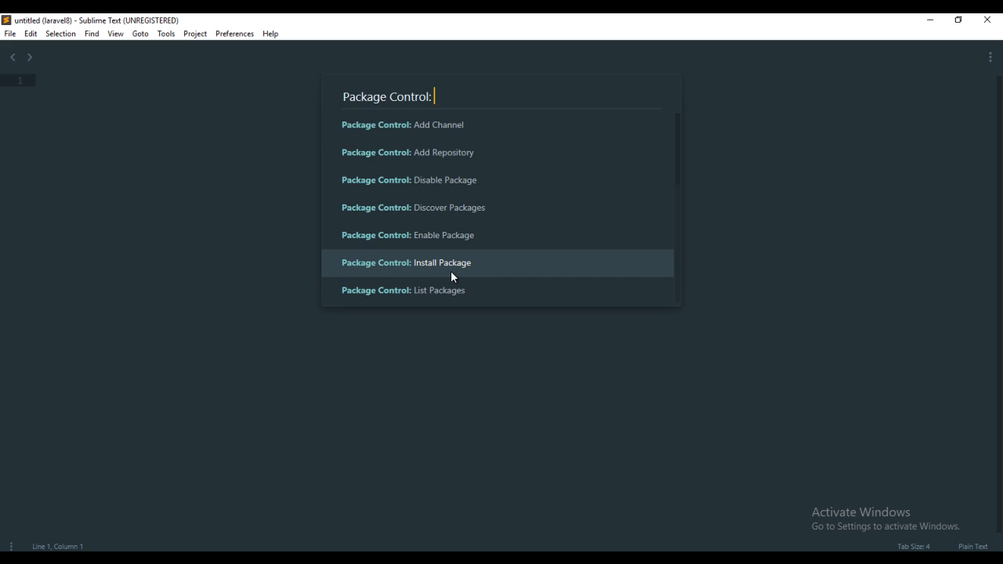
pyautogui.click(442, 263)
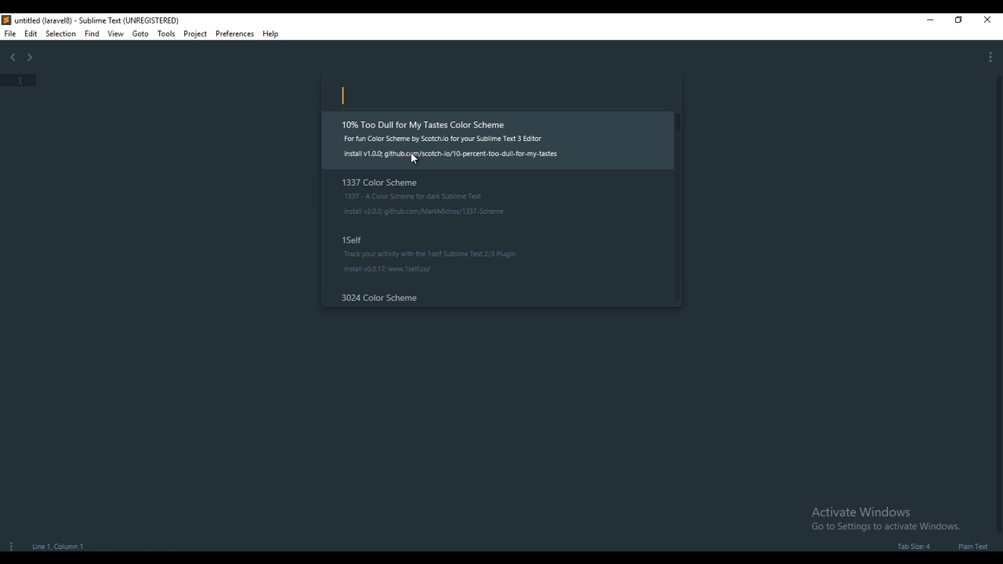
pyautogui.write('Terminus')
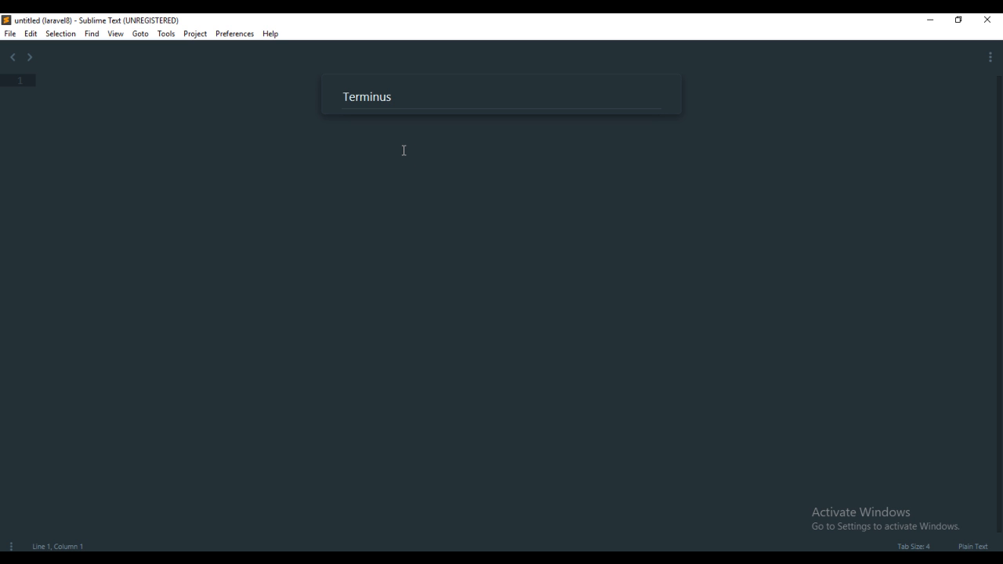
pyautogui.press('backspace')
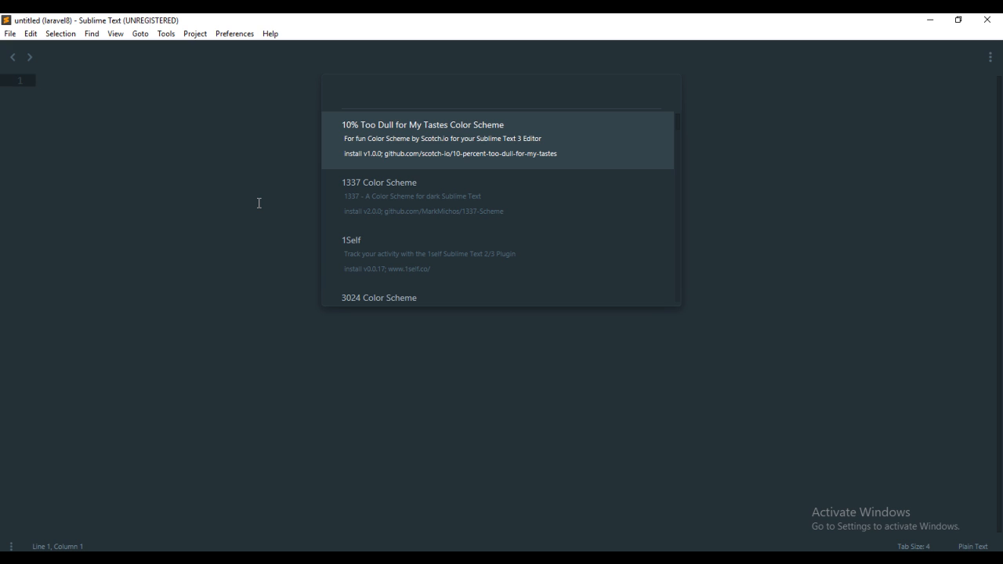
pyautogui.moveTo(248, 132)
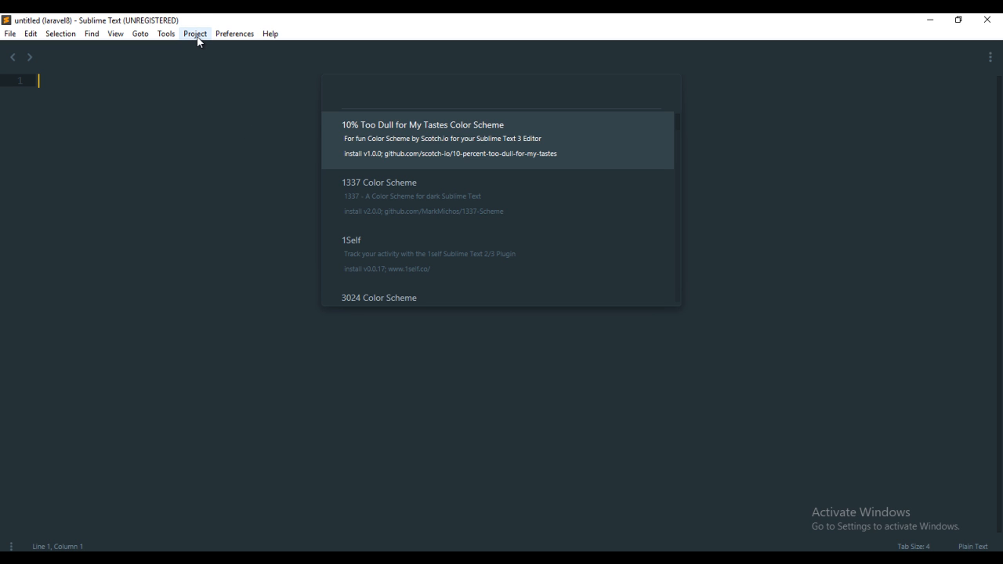
pyautogui.moveTo(235, 33)
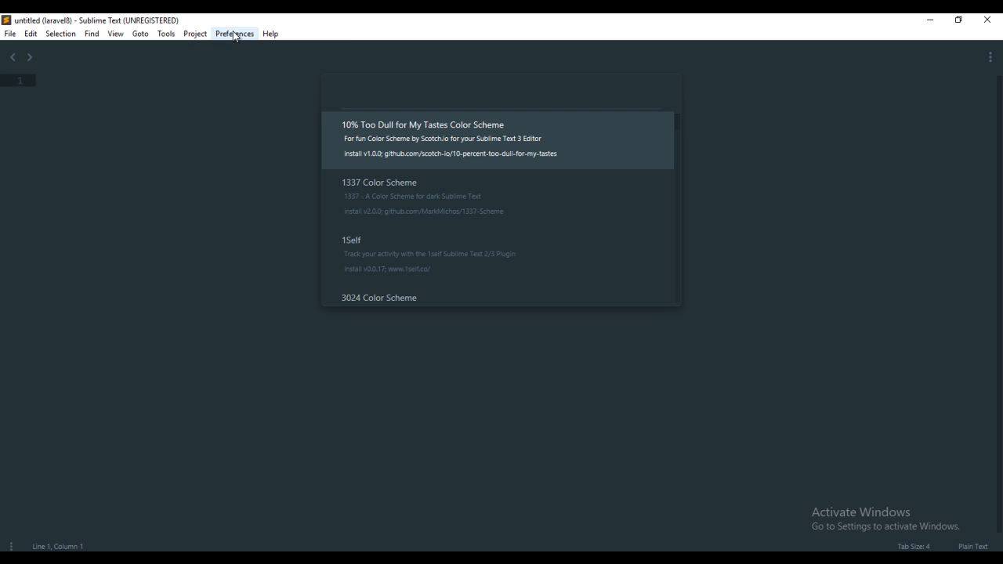
pyautogui.click(233, 33)
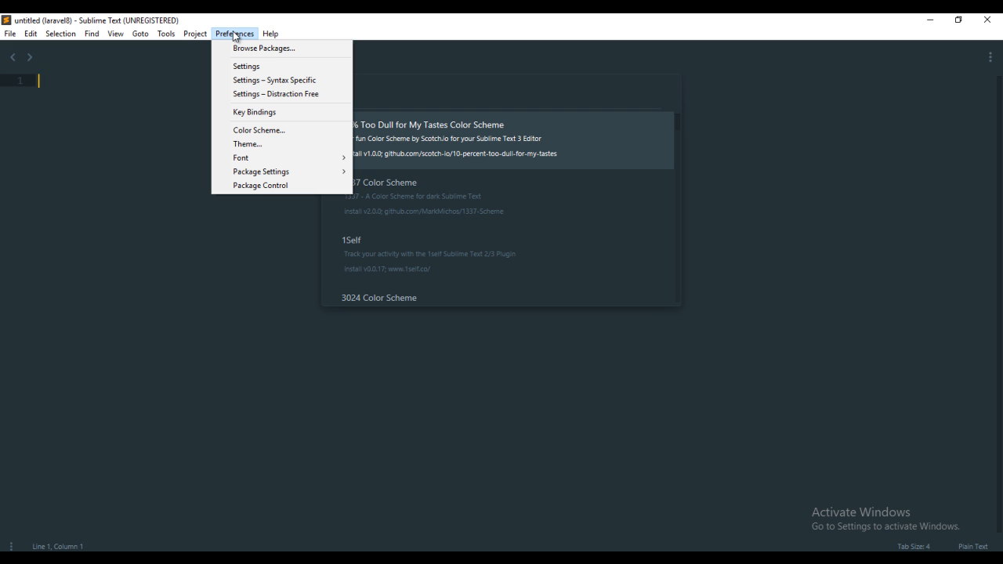
pyautogui.moveTo(260, 171)
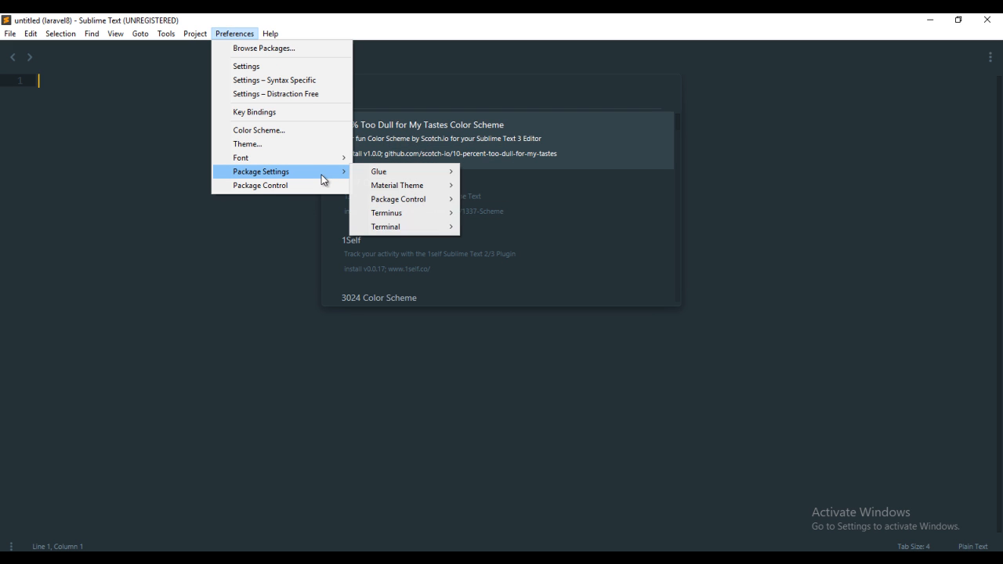
pyautogui.moveTo(404, 213)
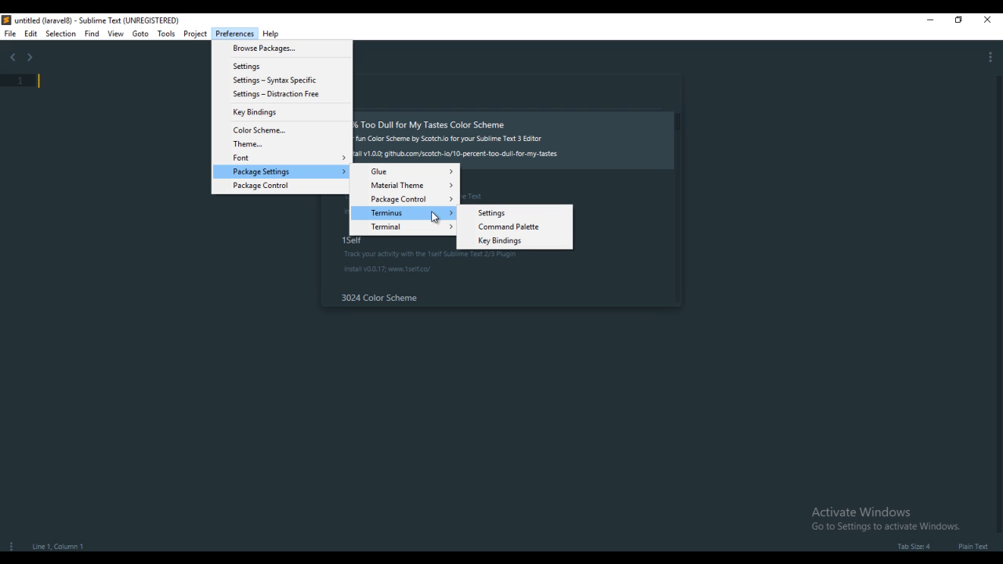
pyautogui.moveTo(492, 213)
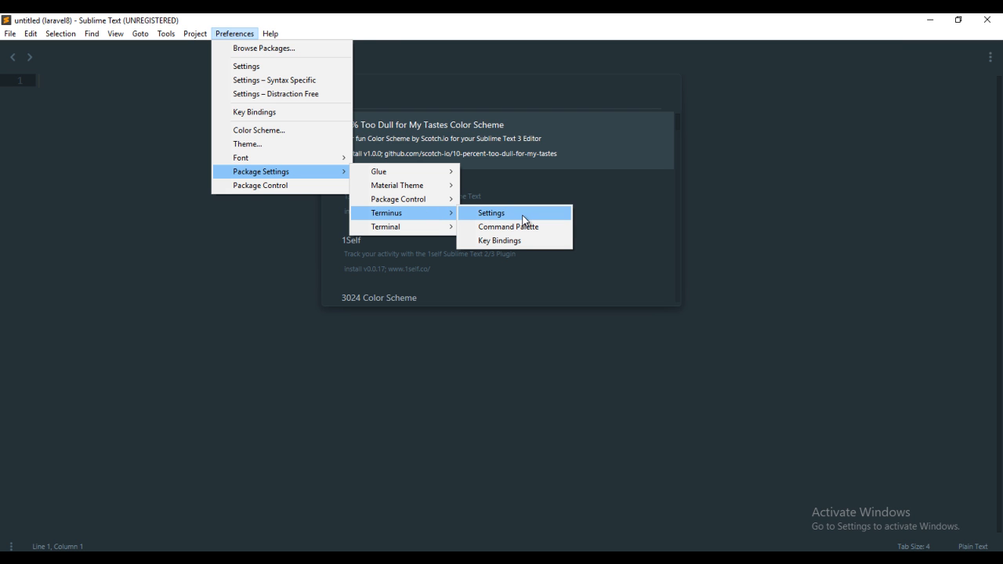
# - View the Terminus settings files, close them and dismiss the package list
pyautogui.click(491, 213)
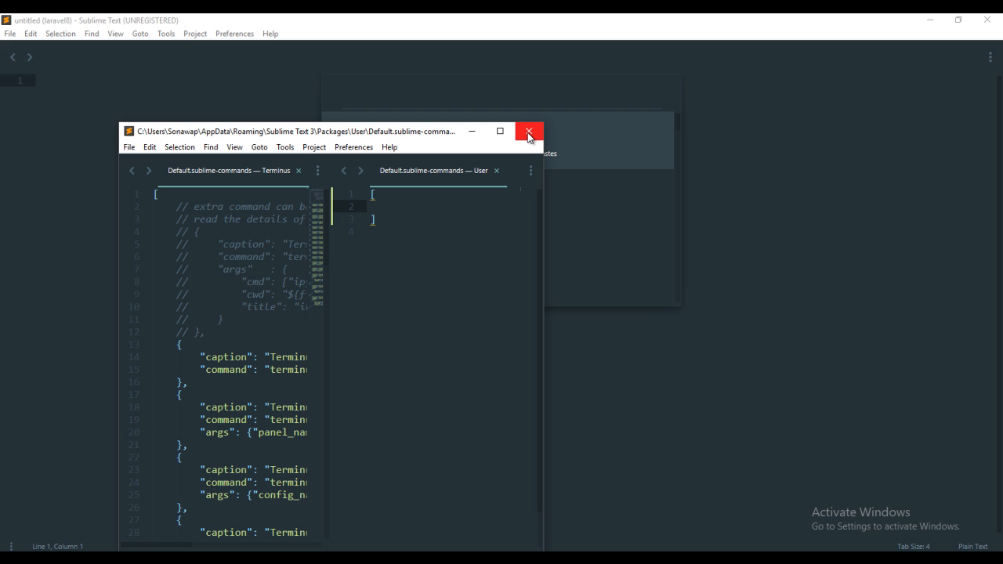
pyautogui.click(530, 132)
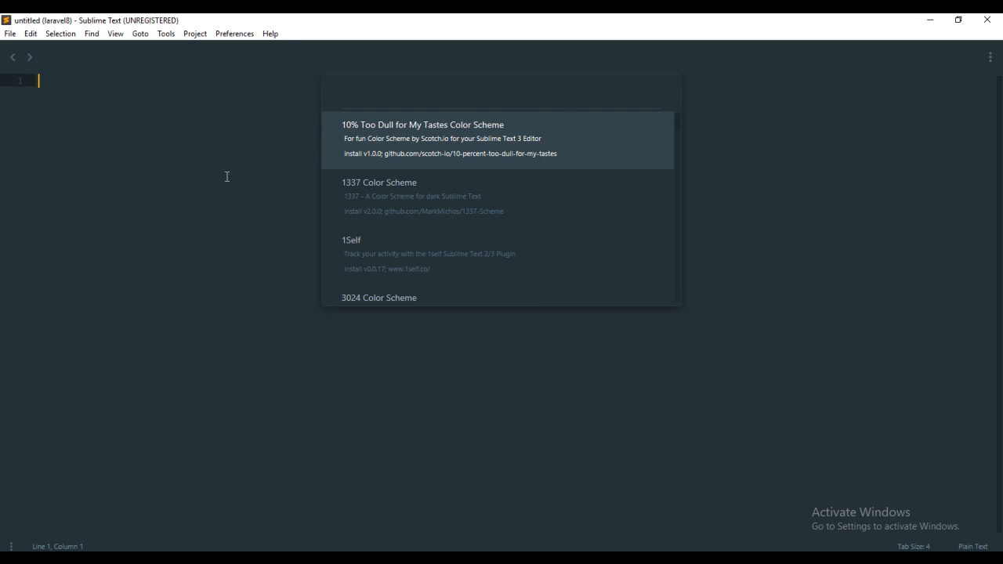
pyautogui.press('escape')
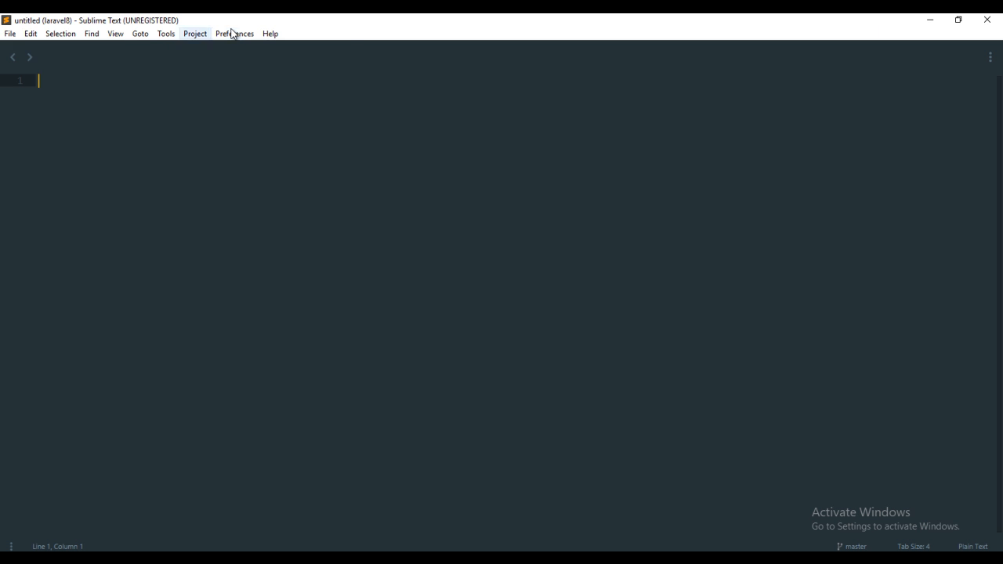
# - Run 'Terminus: Open Default Shell in Tab' from the Command Palette for a Command Prompt at laravel8
pyautogui.click(235, 33)
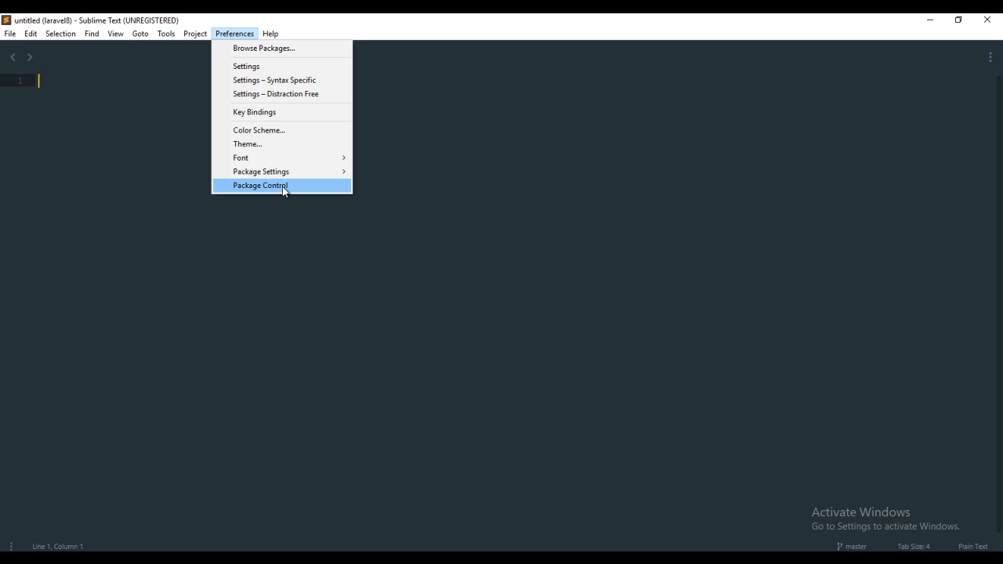
pyautogui.click(261, 185)
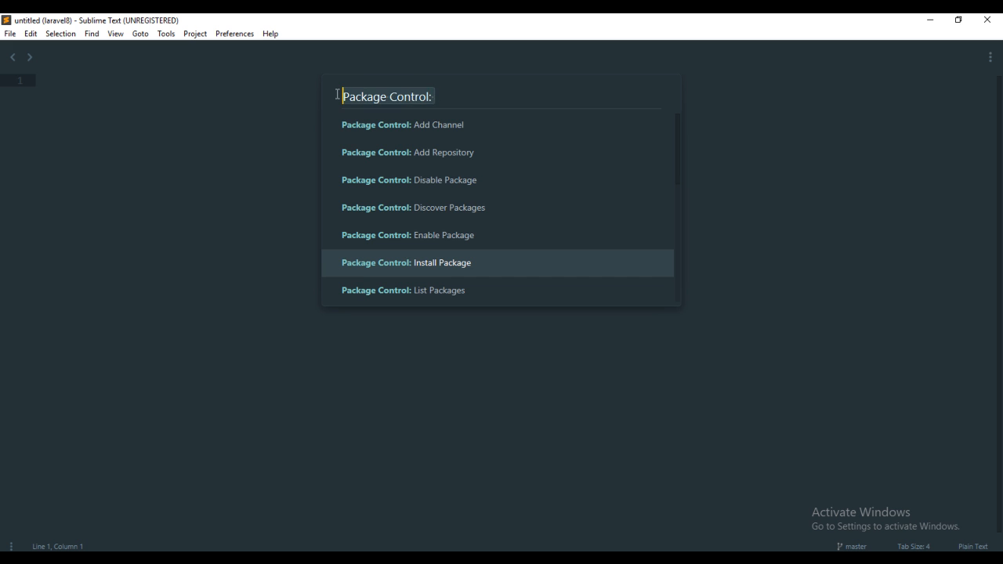
pyautogui.write('Terminus: Open Default Shell in Tab')
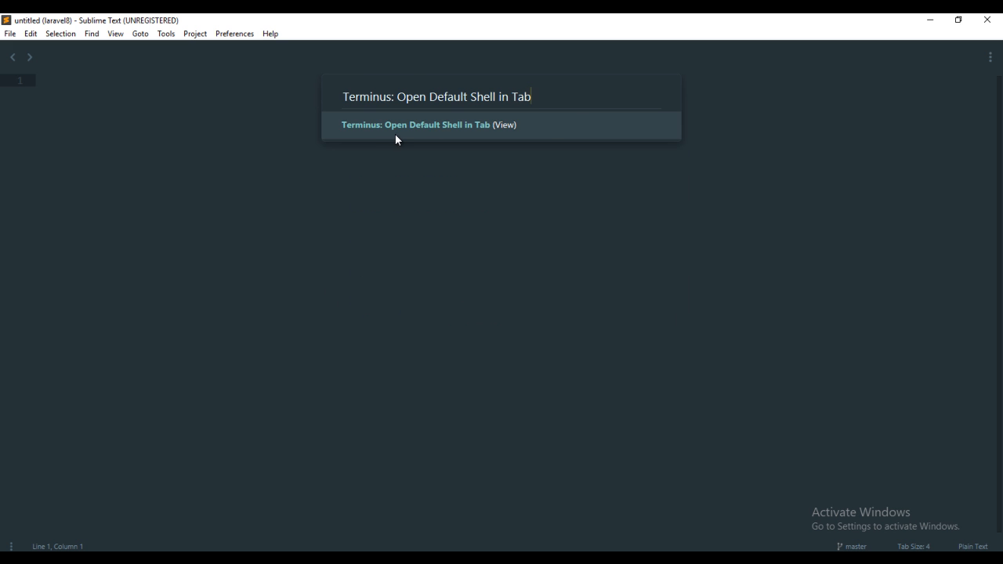
pyautogui.click(166, 33)
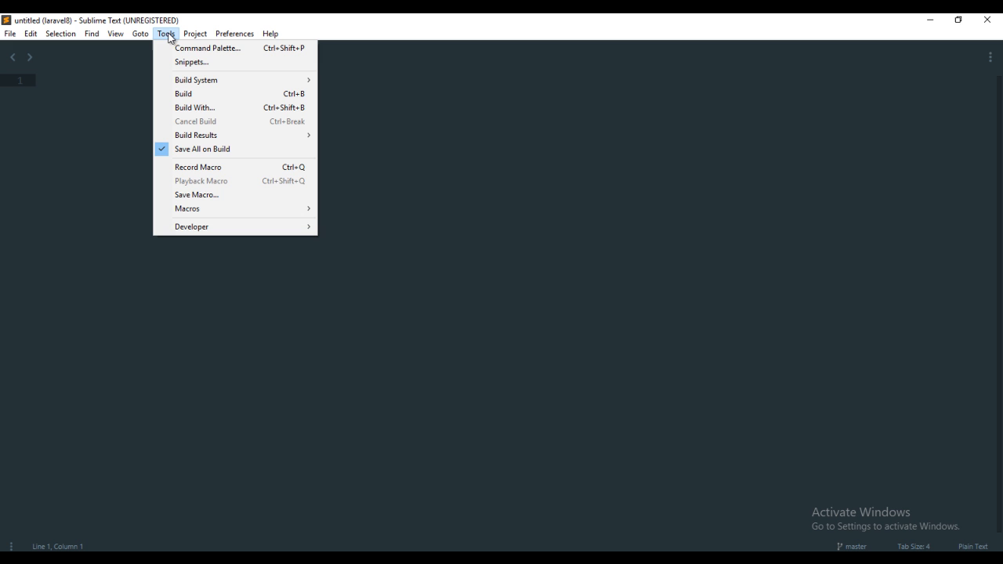
pyautogui.moveTo(207, 47)
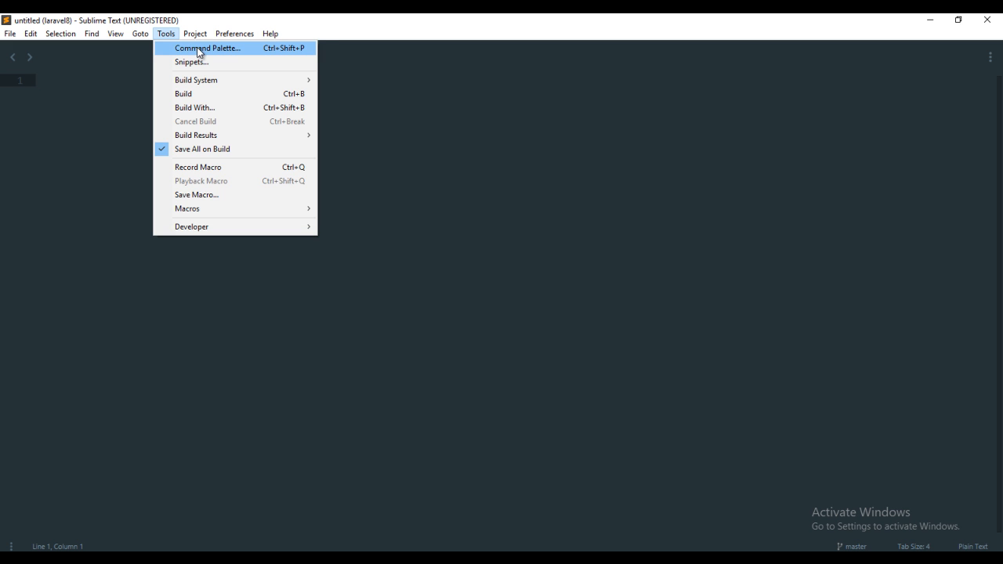
pyautogui.click(206, 47)
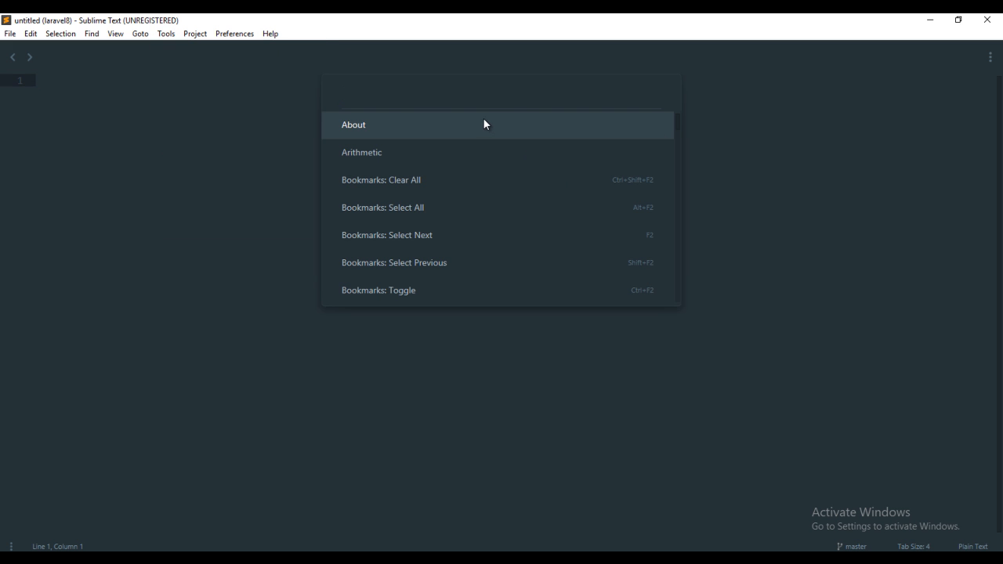
pyautogui.write('Terminus: Open Default Shell in Tab')
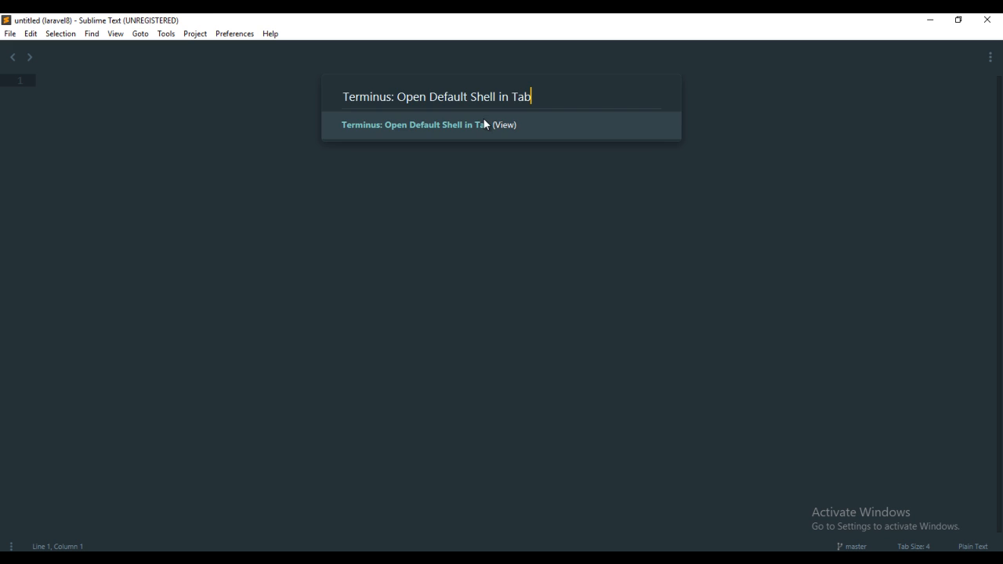
pyautogui.click(428, 125)
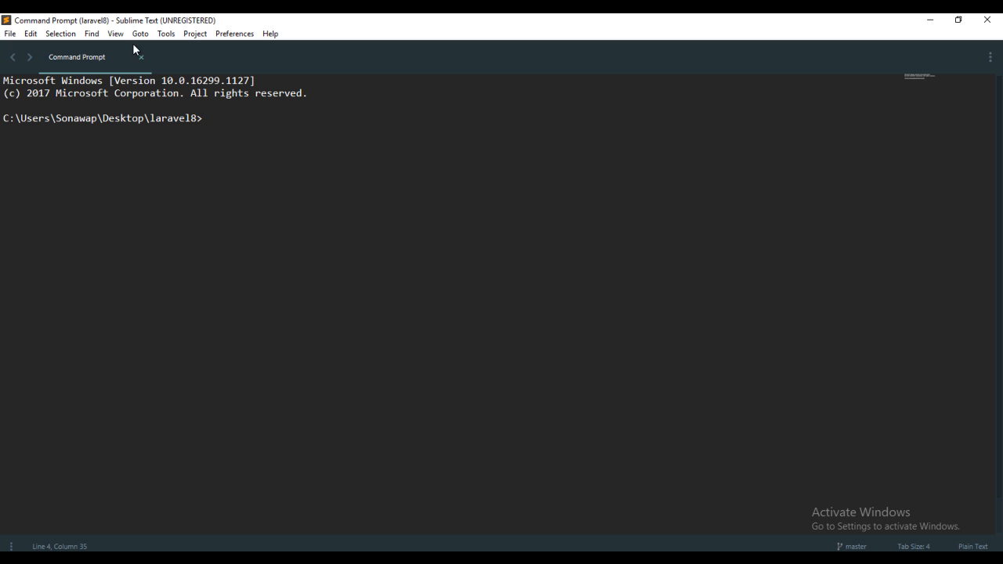
# - Create a new untitled file, show the laravel8 sidebar and return to the Command Prompt tab
pyautogui.press('ctrl+n')
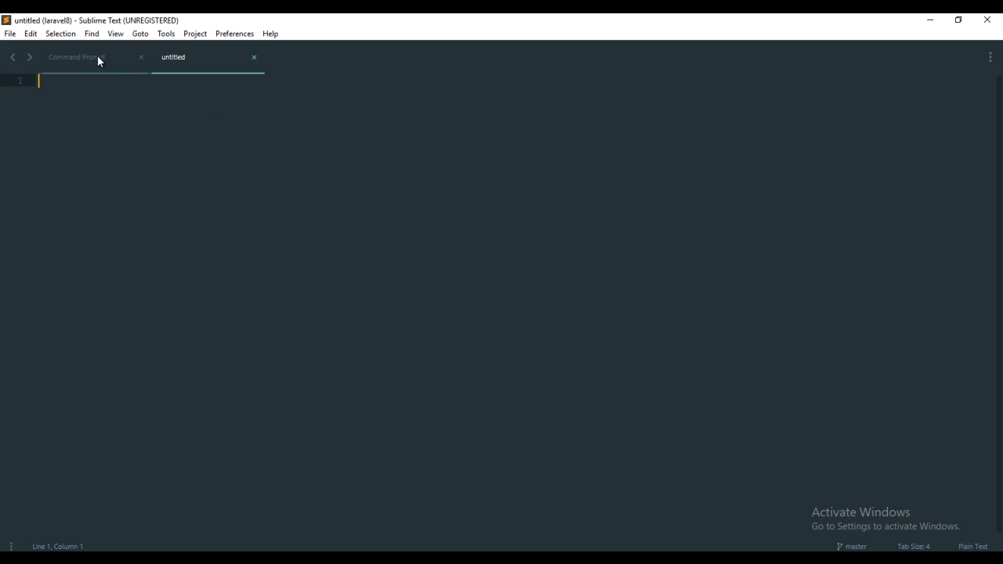
pyautogui.click(116, 33)
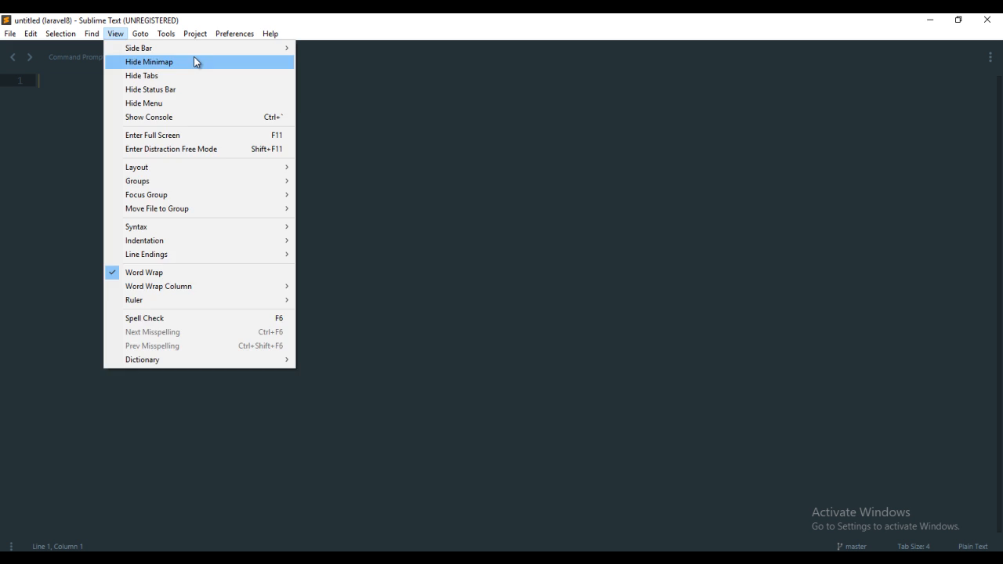
pyautogui.moveTo(138, 47)
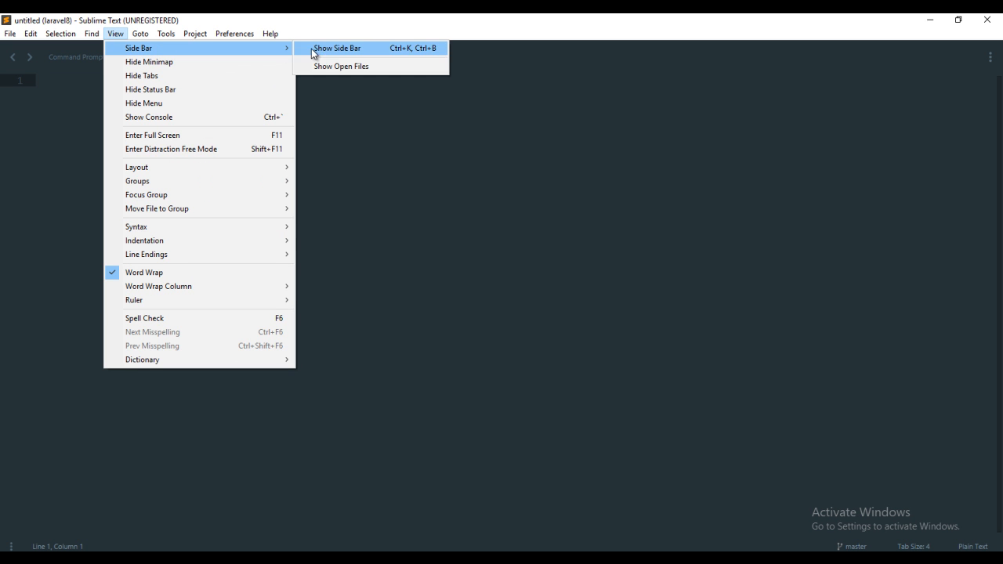
pyautogui.click(337, 47)
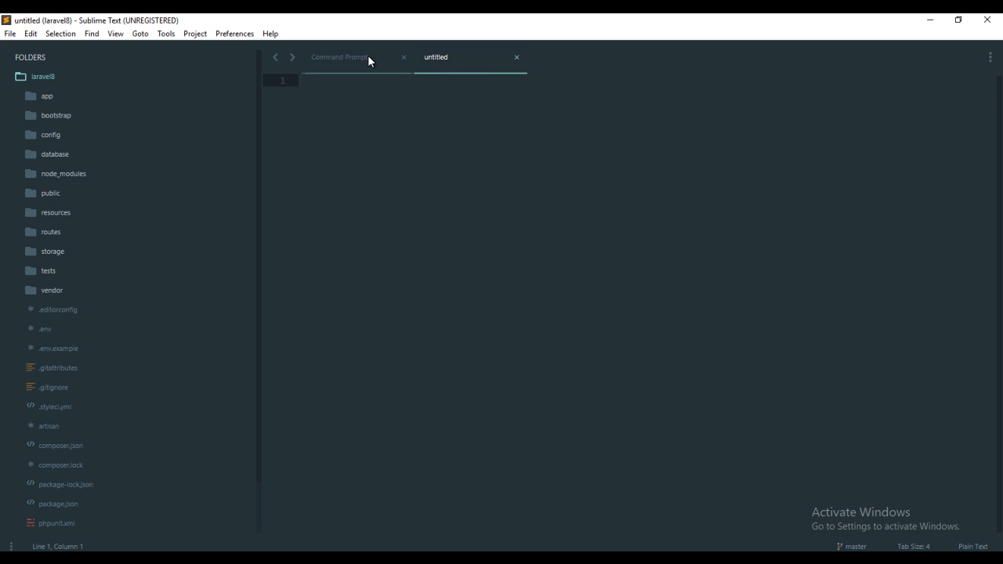
pyautogui.click(338, 57)
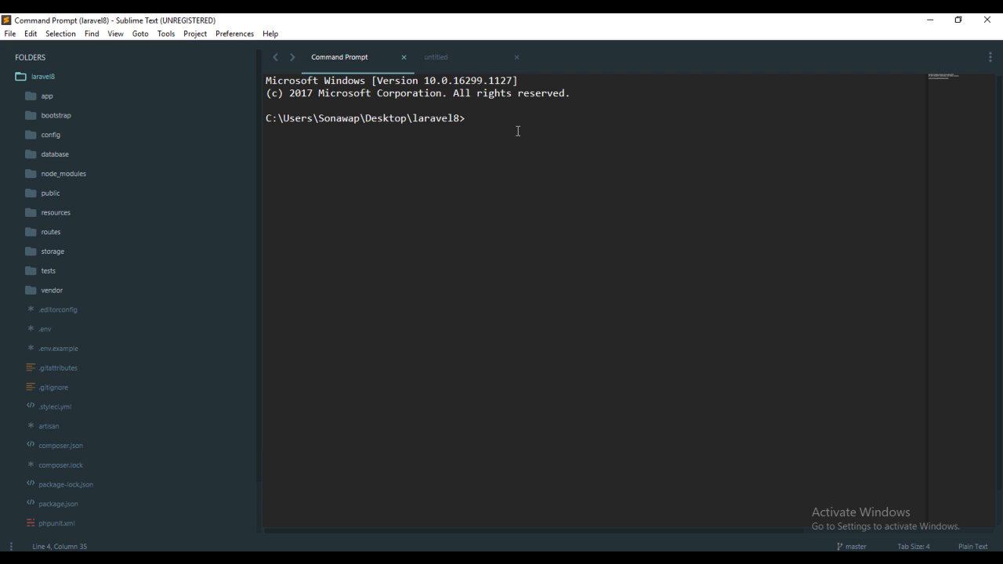
# - Run cd ../ and cls in the terminal, then erase a partly typed command
pyautogui.write('cd ../')
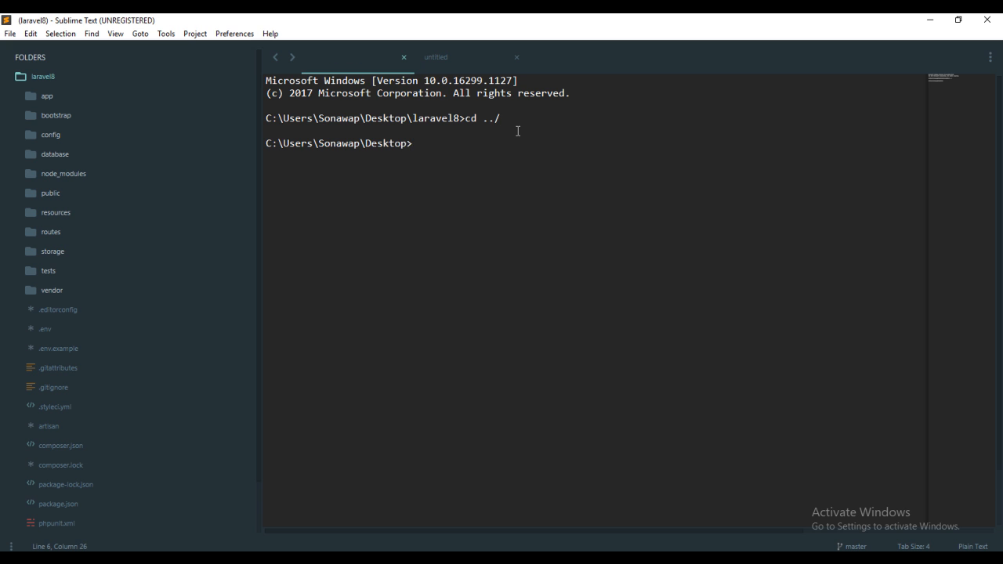
pyautogui.write('c')
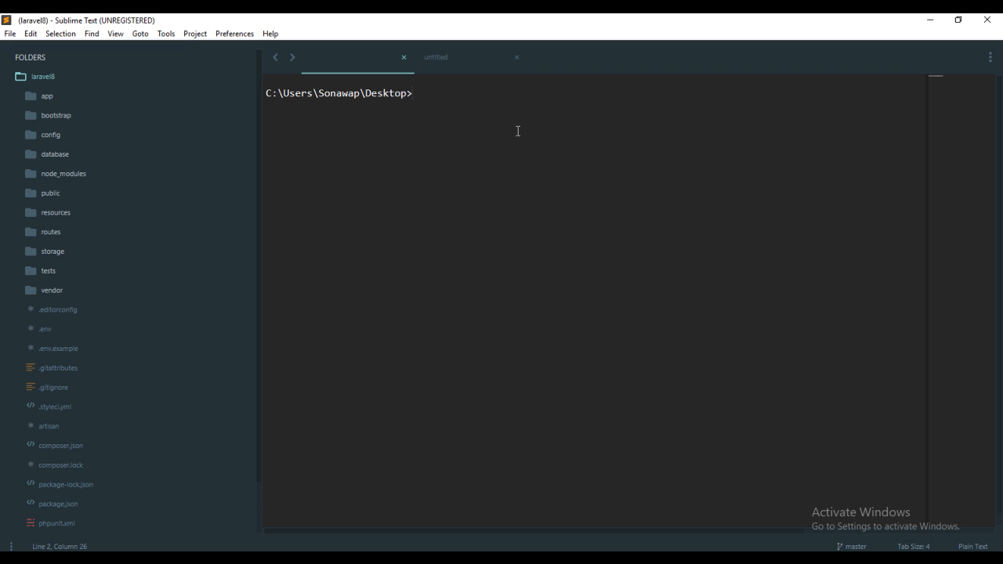
pyautogui.write('new')
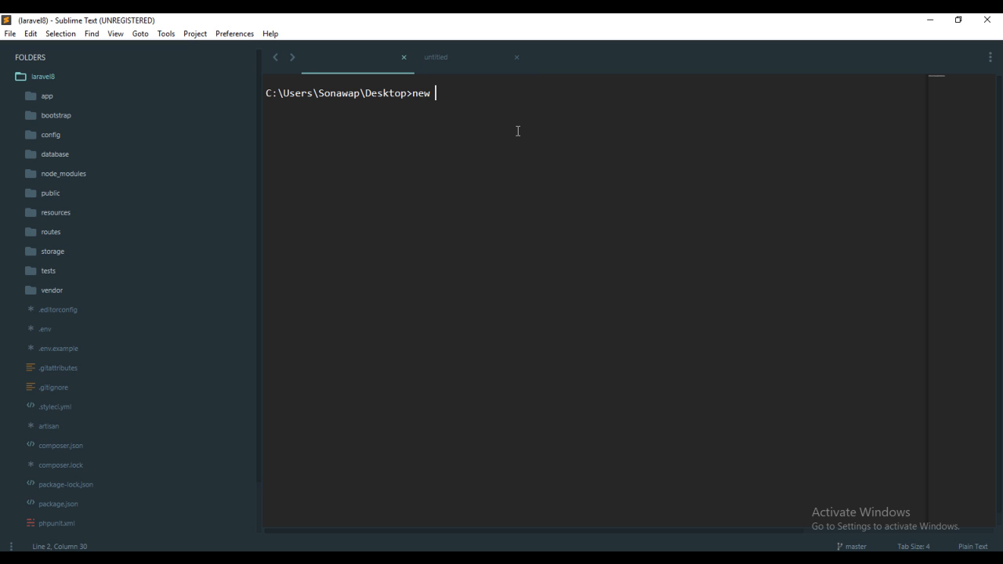
pyautogui.press('BackSpace')
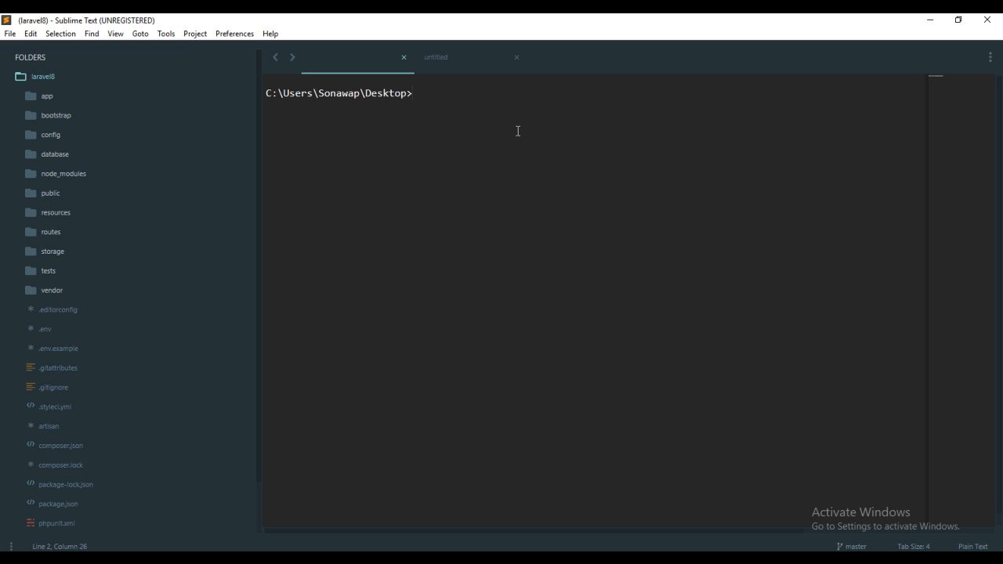